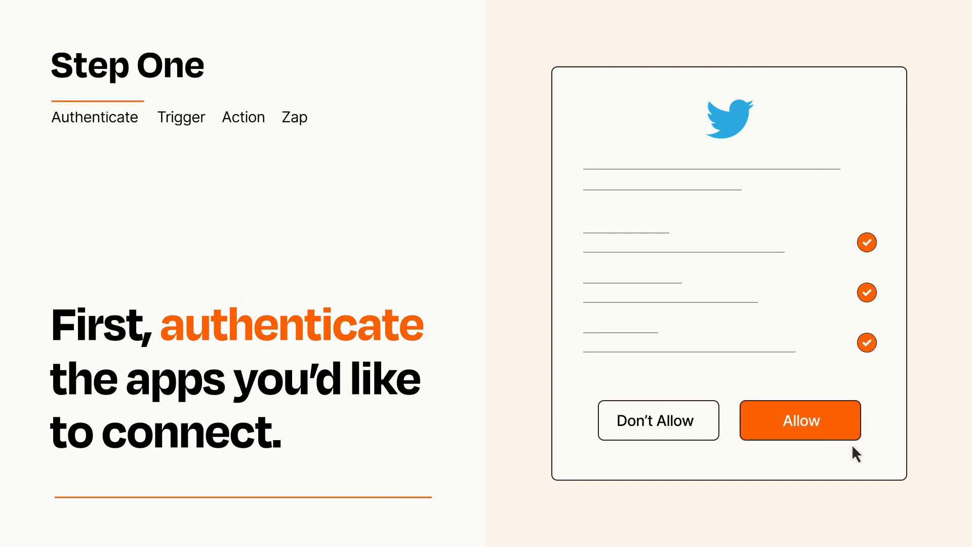
# Allow Zapier access to the Twitter account
pyautogui.click(798, 420)
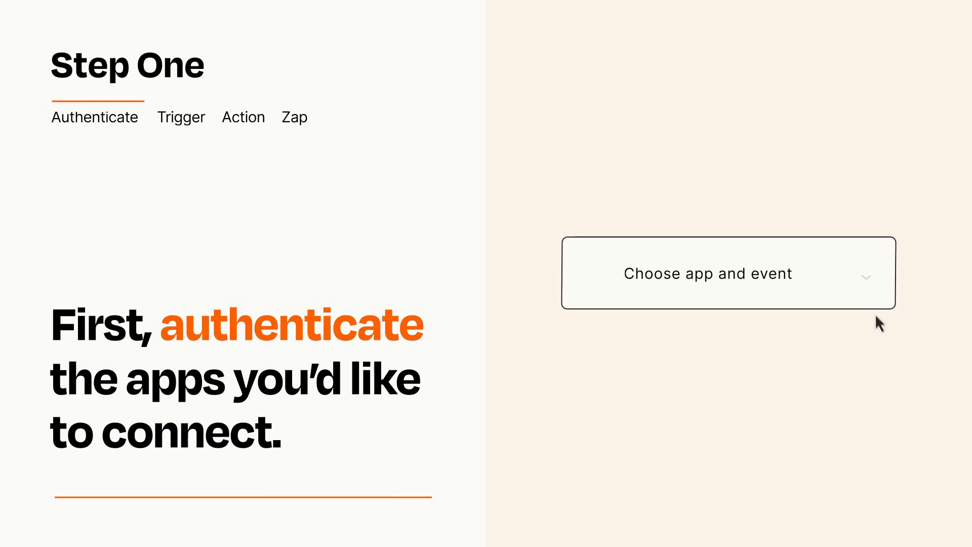
# Set WordPress 'New Post' as the Zap trigger and continue to the action step
pyautogui.click(709, 273)
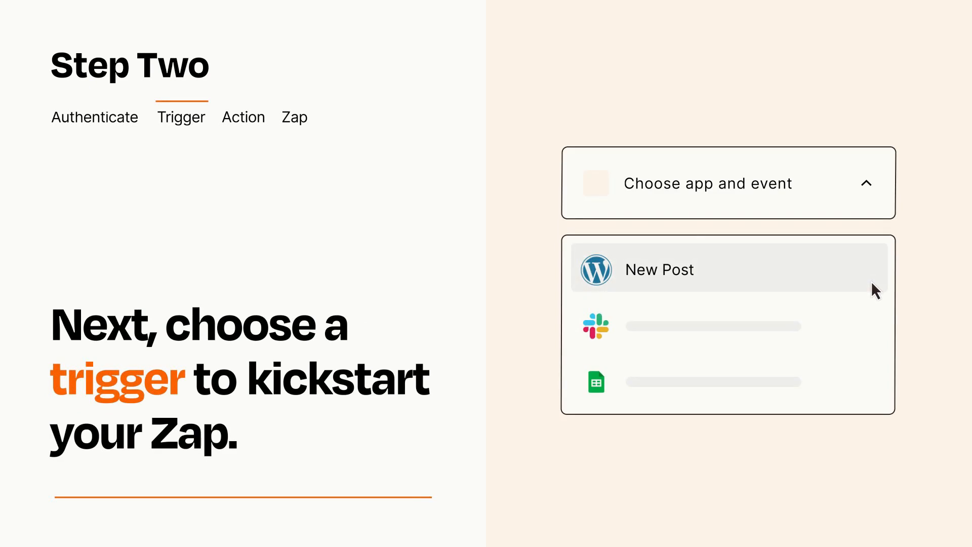
pyautogui.moveTo(874, 323)
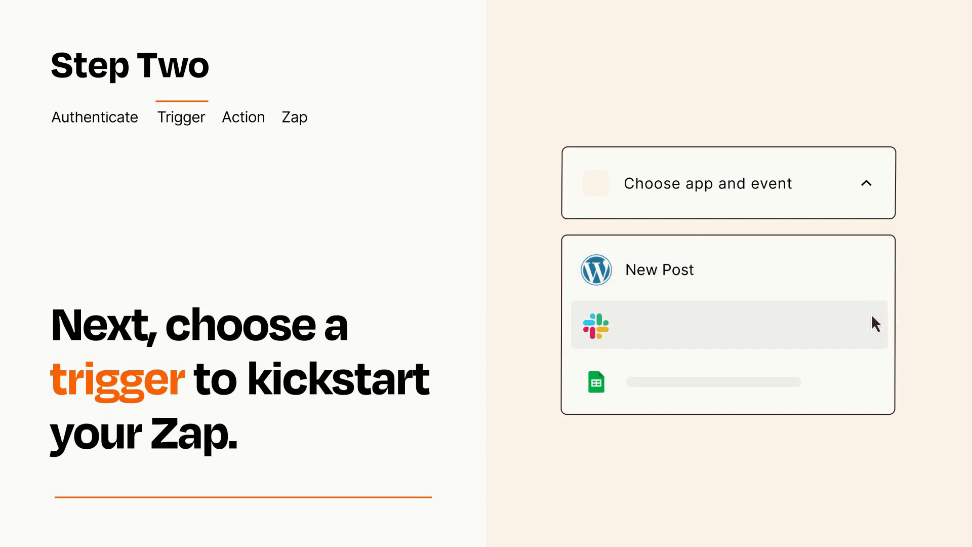
pyautogui.moveTo(875, 386)
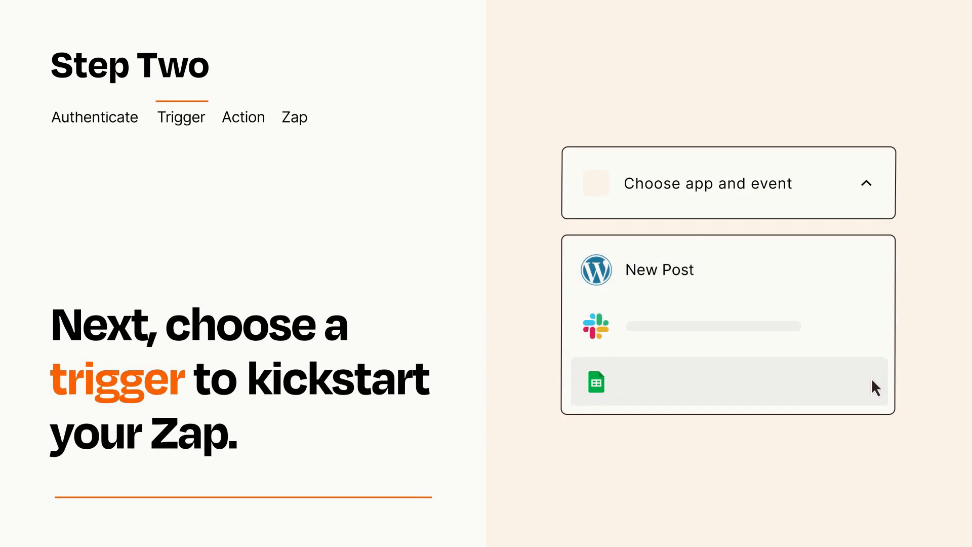
pyautogui.moveTo(877, 277)
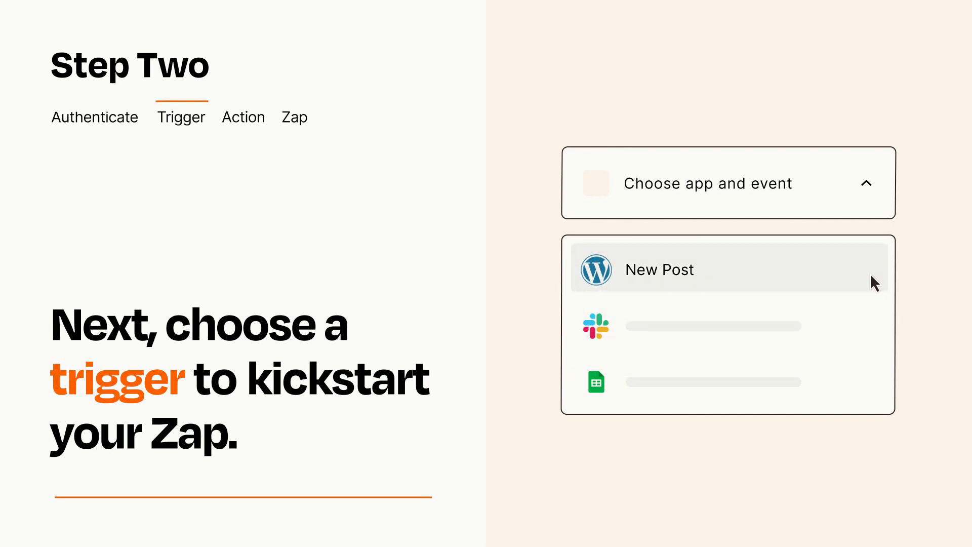
pyautogui.click(659, 269)
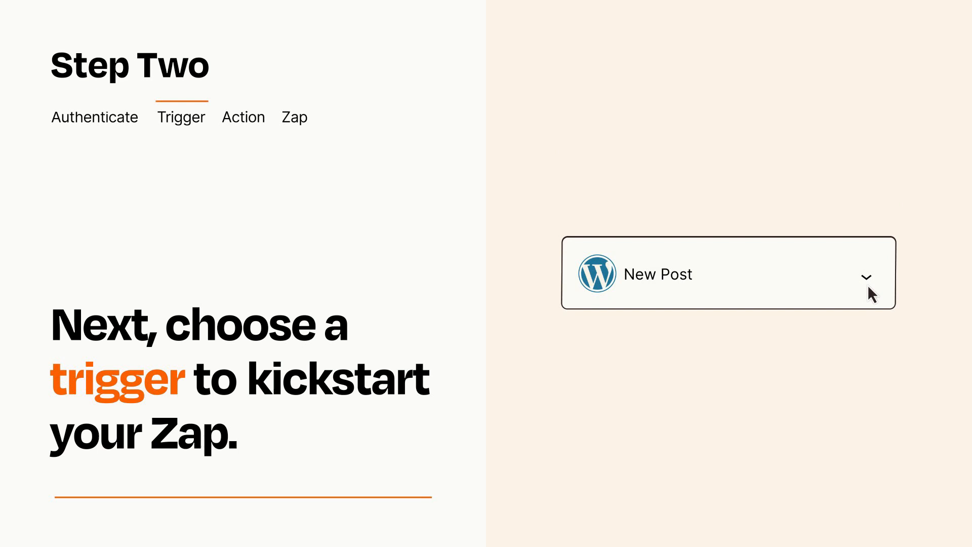
pyautogui.moveTo(883, 285)
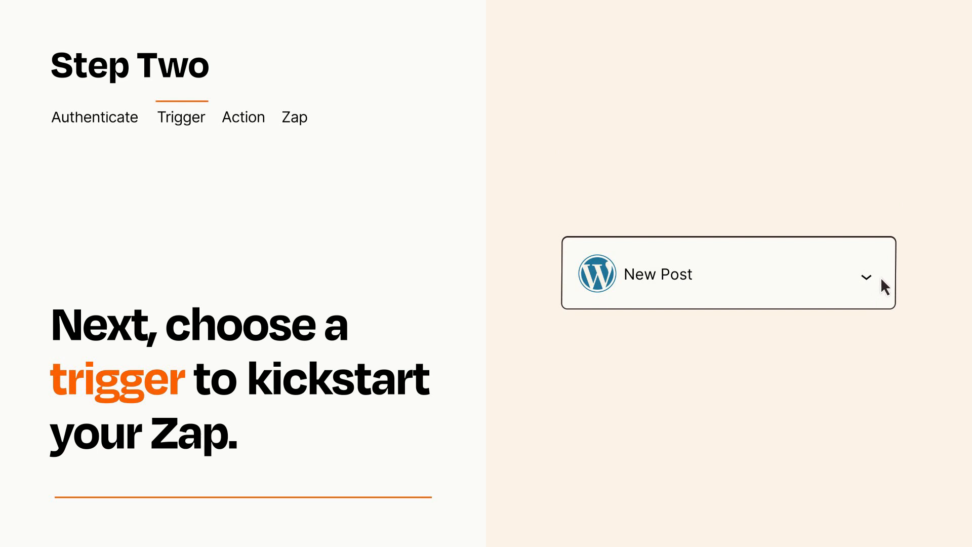
pyautogui.moveTo(880, 279)
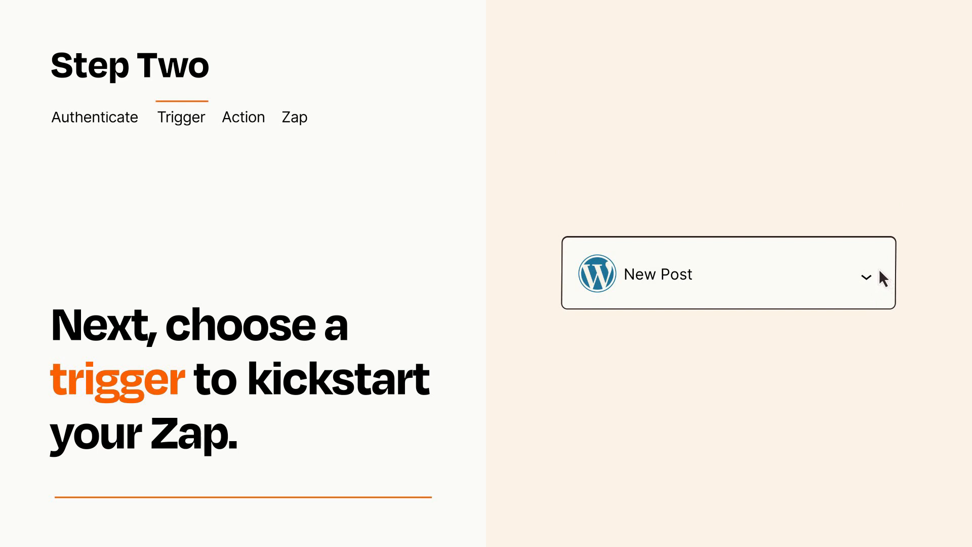
pyautogui.click(243, 116)
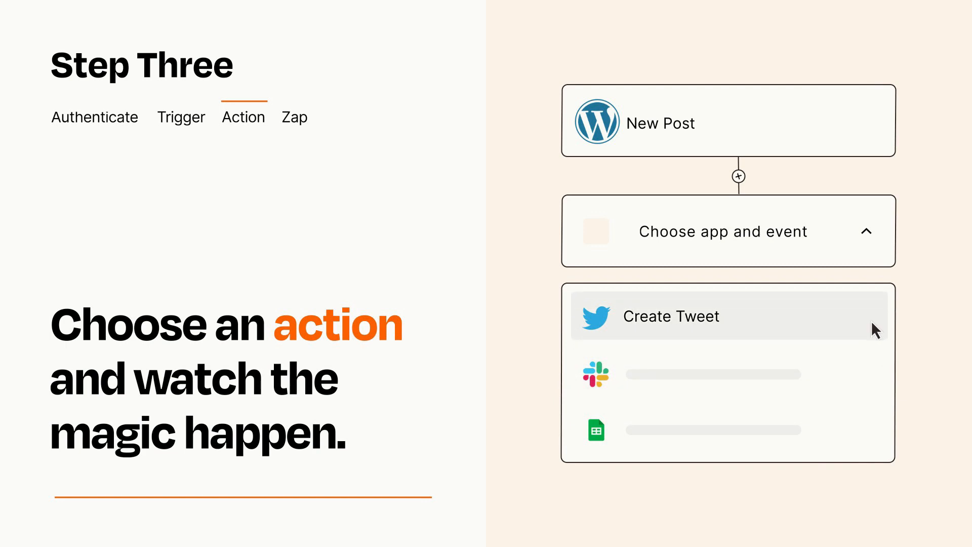
# Choose Twitter 'Create Tweet' as the action and finish its setup
pyautogui.click(669, 315)
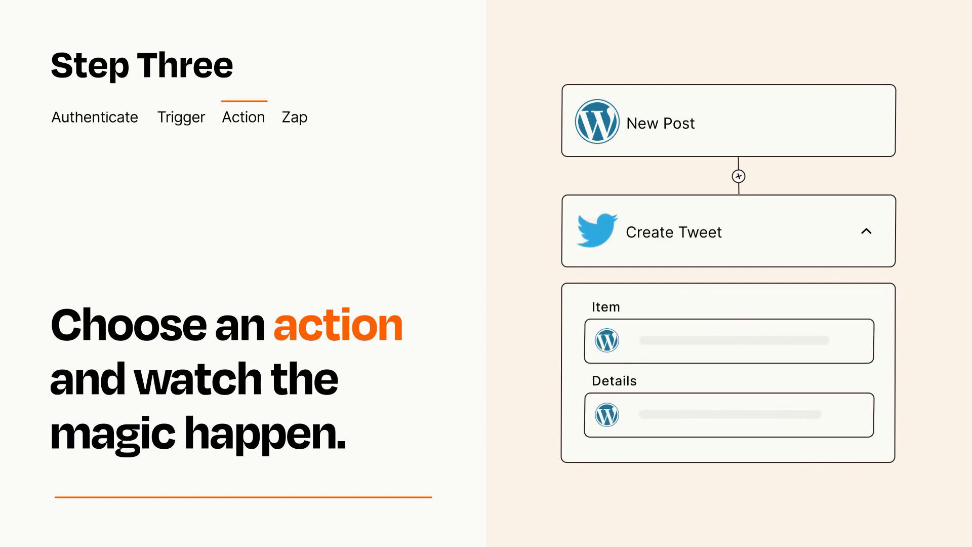
pyautogui.click(866, 232)
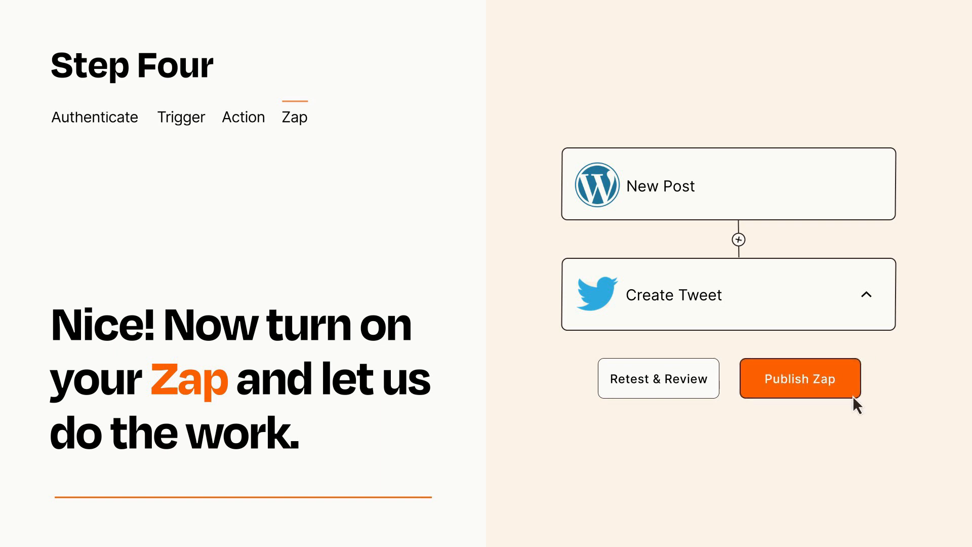
# Publish the WordPress-to-Twitter Zap to turn it on
pyautogui.click(799, 378)
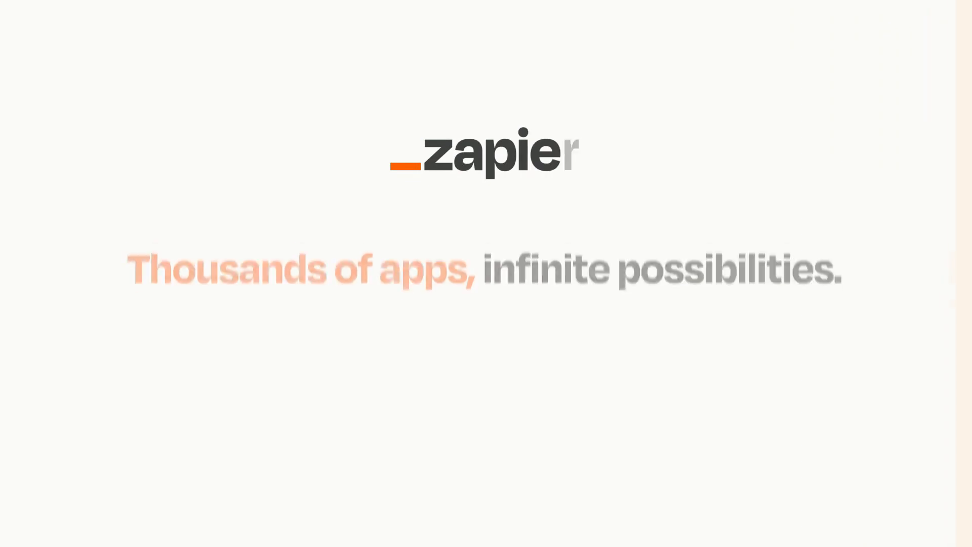